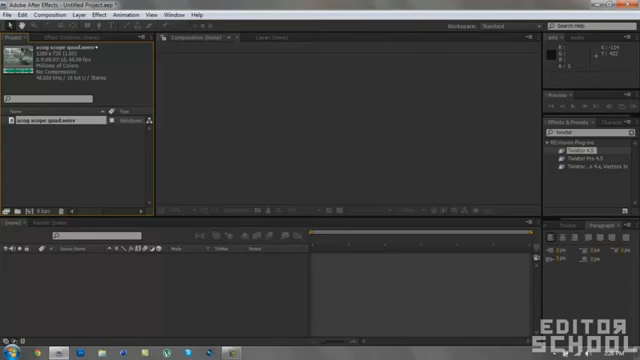
# Step: Create a composition from the acog scope quad.wmv gameplay footage
pyautogui.click(10, 14)
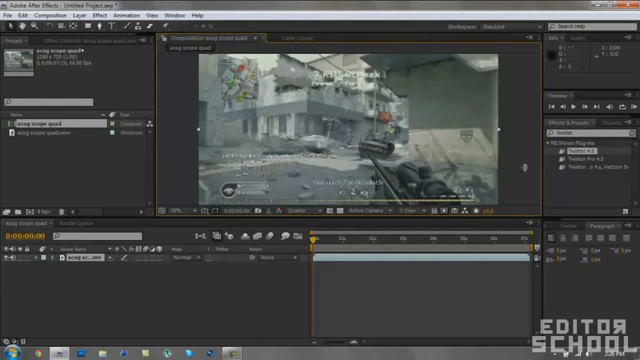
pyautogui.moveTo(519, 170)
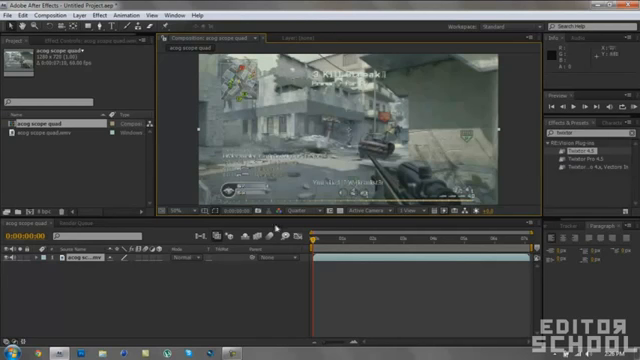
pyautogui.moveTo(276, 228)
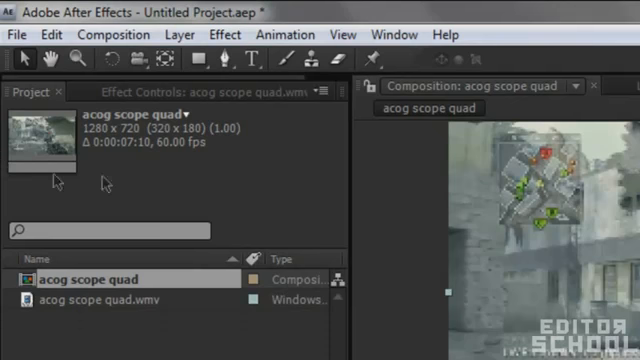
pyautogui.moveTo(118, 187)
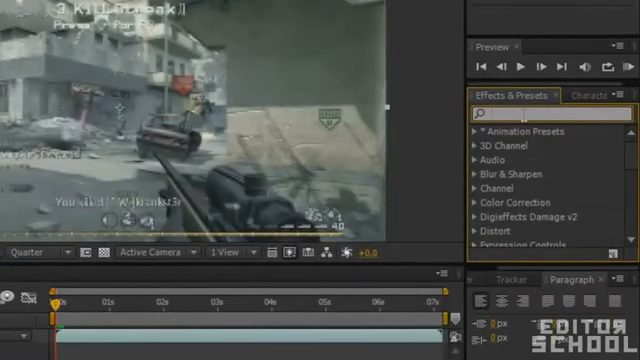
# Step: Apply Twixtor 4.5 to the clip and set Input: Frame Rate to 60
pyautogui.write('twxt')
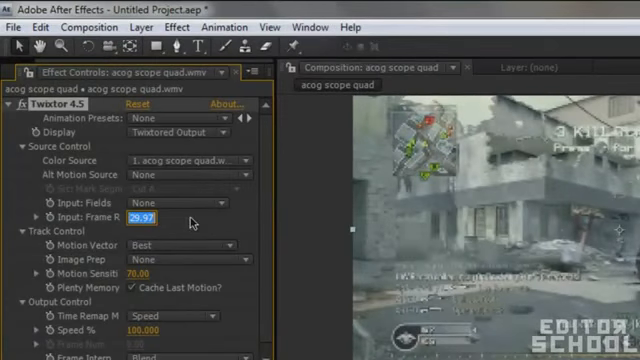
pyautogui.write('60.000')
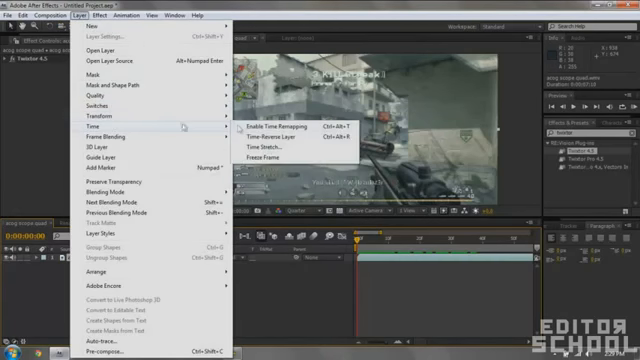
# Step: Enable Time Remapping on the acog scope quad clip layer
pyautogui.click(269, 125)
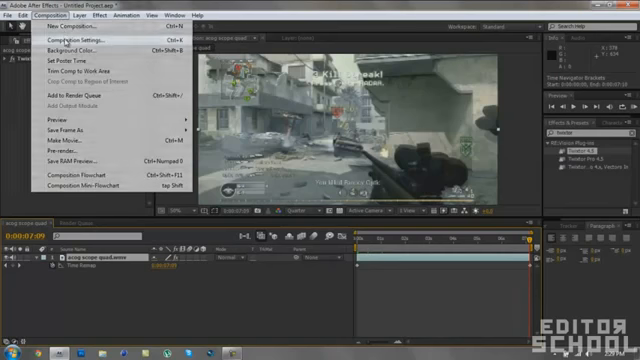
# Step: Increase the composition duration and spread the Time Remap keyframes across it
pyautogui.click(81, 38)
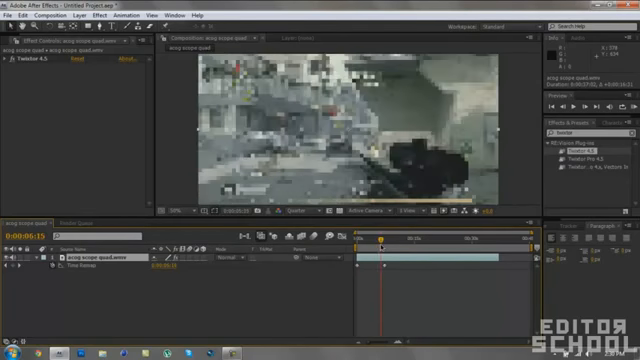
pyautogui.click(367, 235)
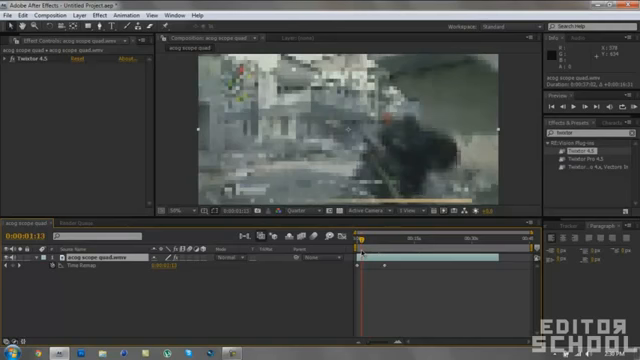